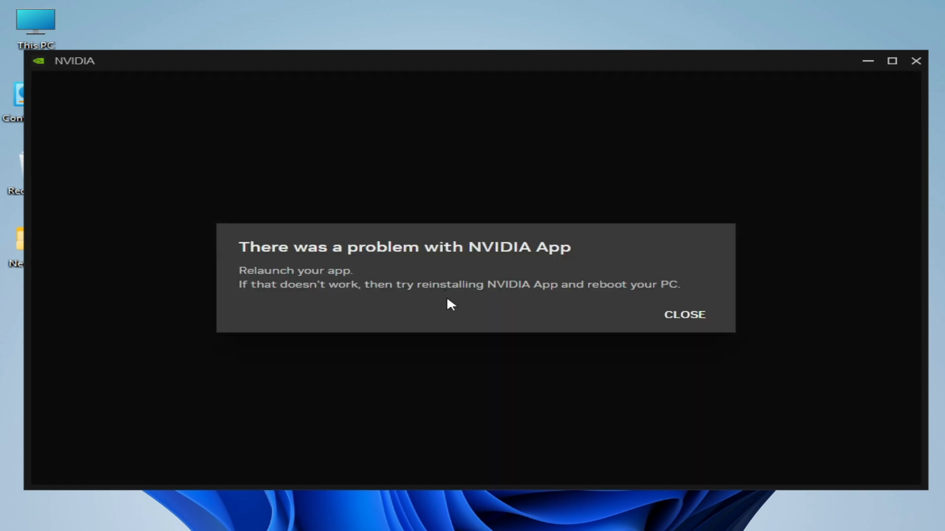
mouse_move(464, 264)
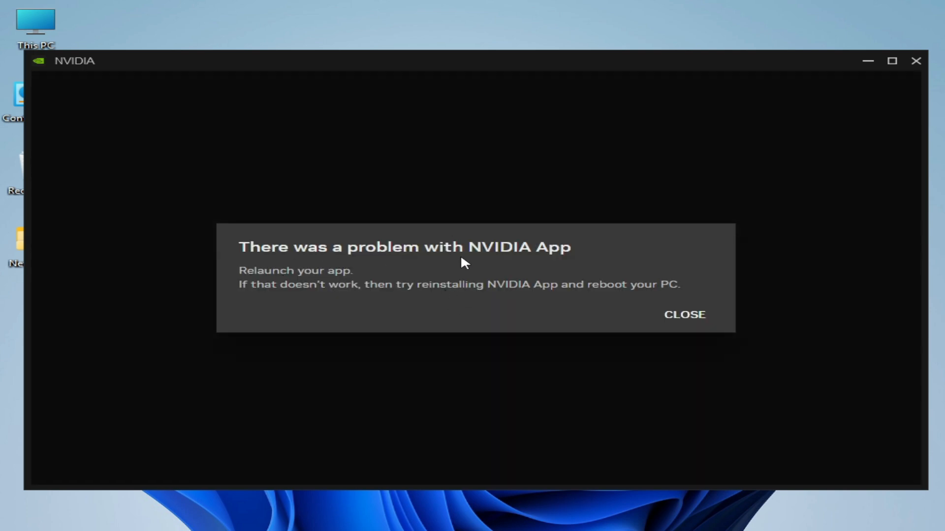
mouse_move(684, 315)
text(regedit)
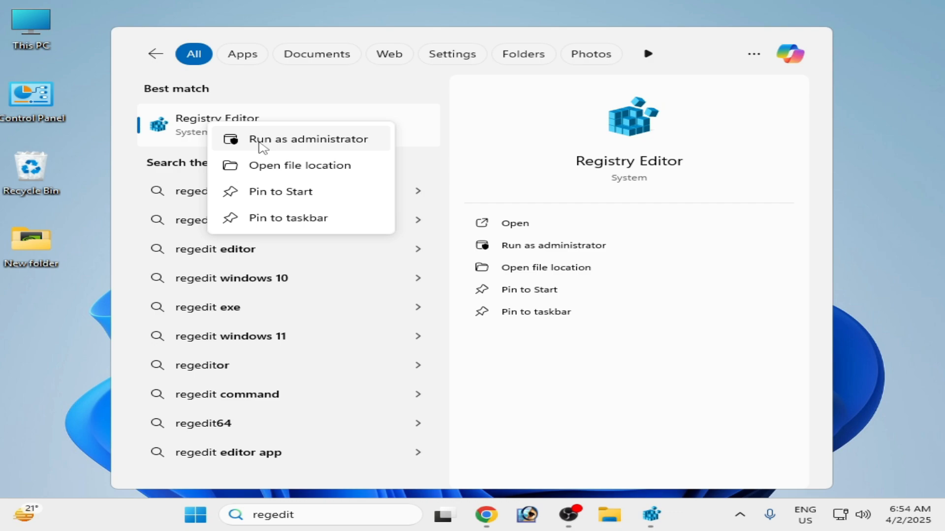
Launch Registry Editor as administrator from Windows Search results
click(308, 139)
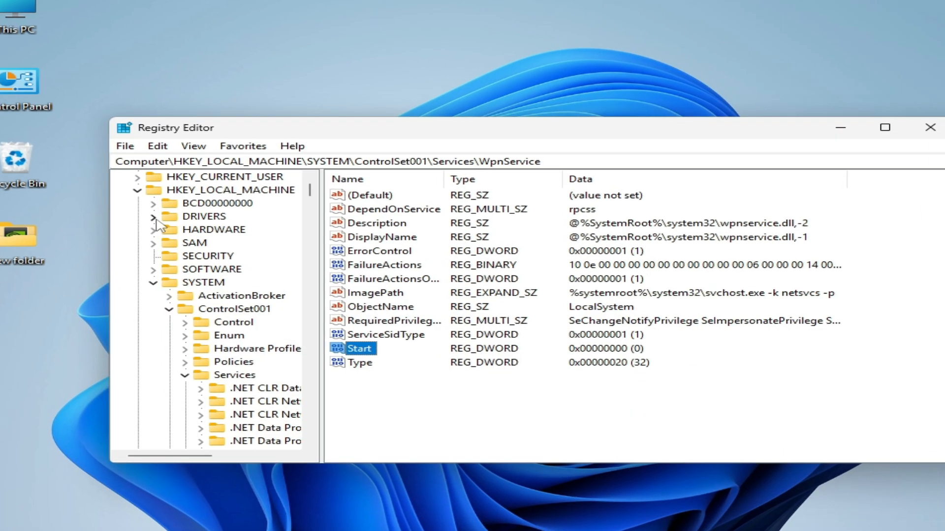